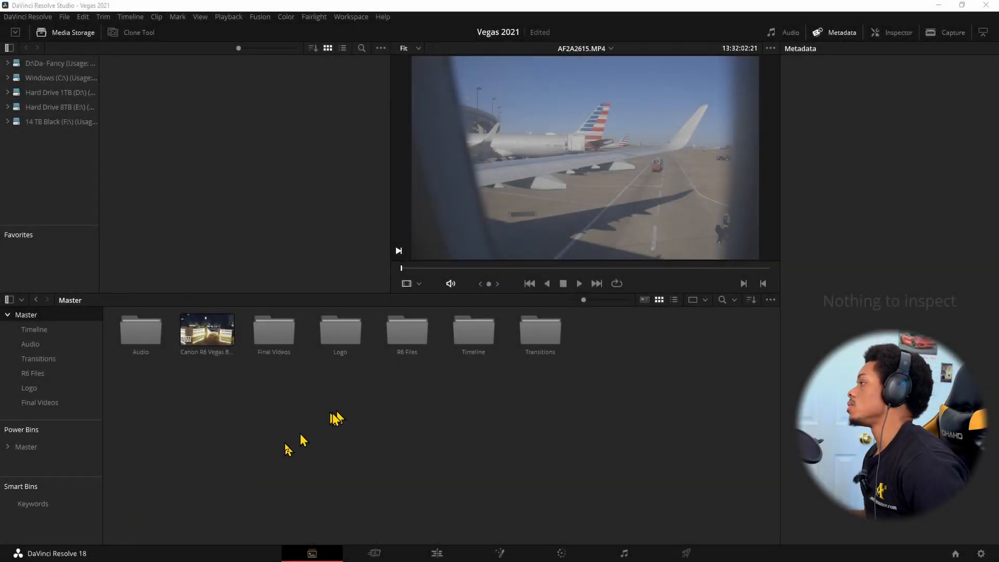
pyautogui.moveTo(349, 439)
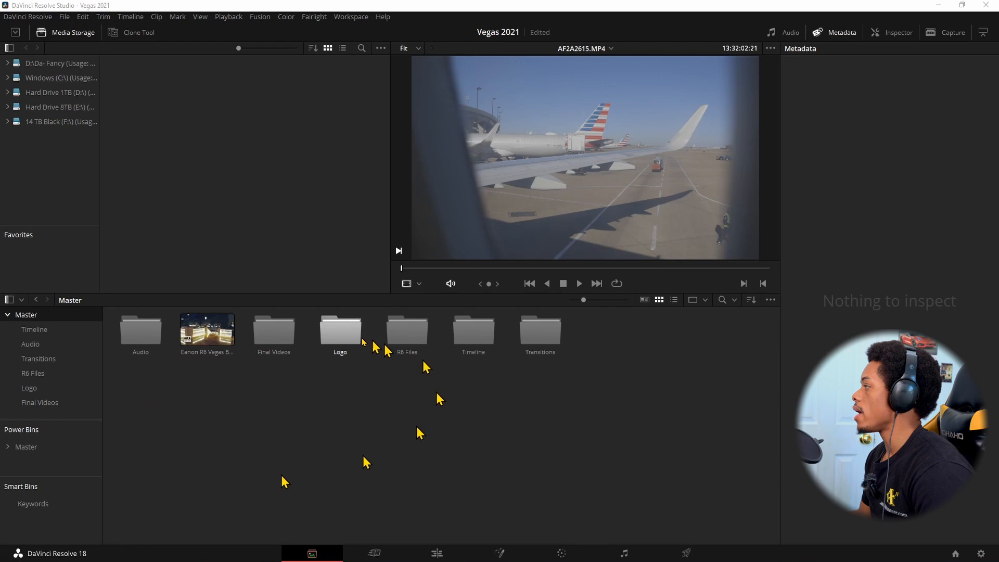
# - Browse the Logo and Timeline bins, then view the clips in the R6 Files bin
pyautogui.doubleClick(339, 328)
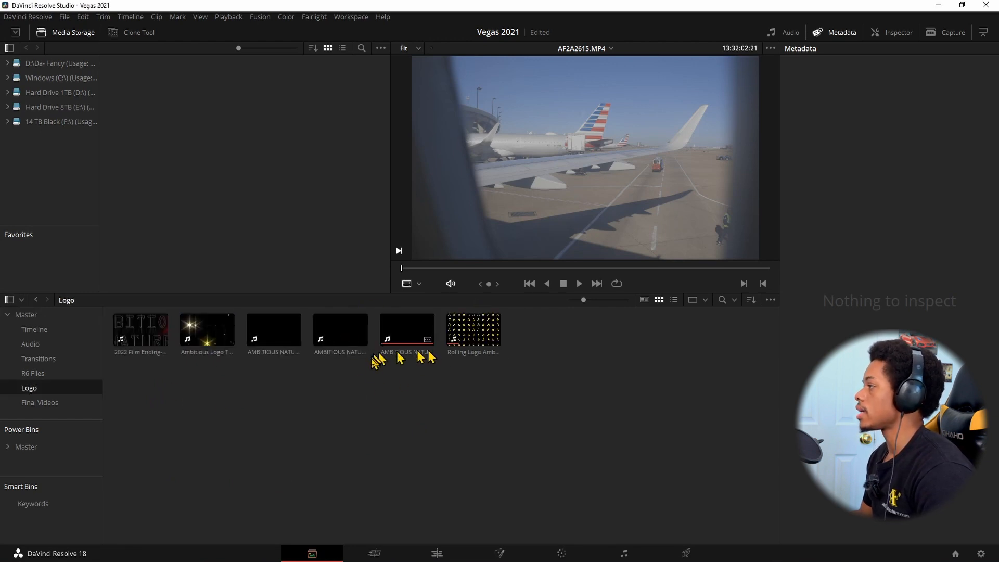
pyautogui.click(34, 329)
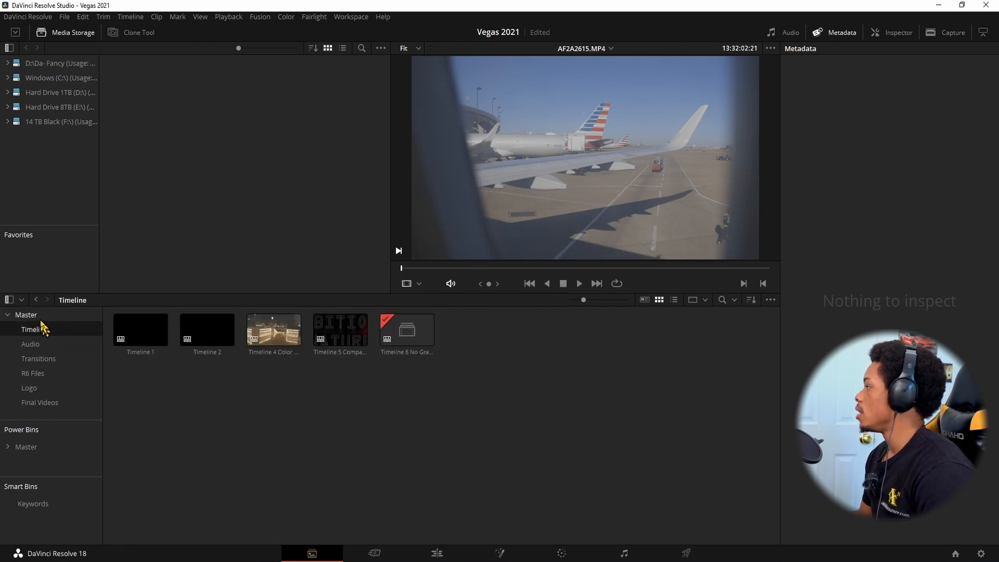
pyautogui.click(32, 372)
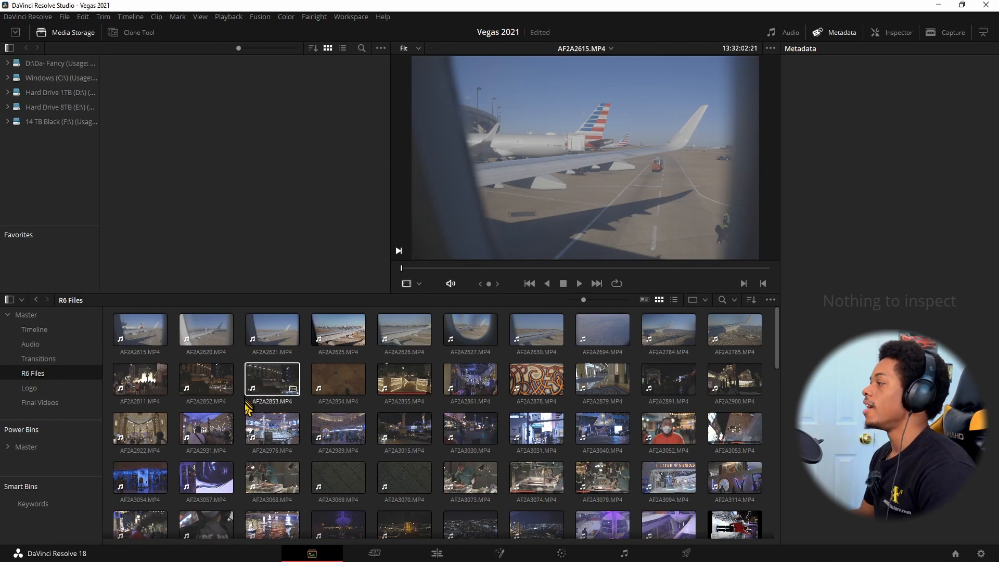
# - Scroll through all the R6 Files clips and return to the top-level Master bin
pyautogui.scroll(-3)
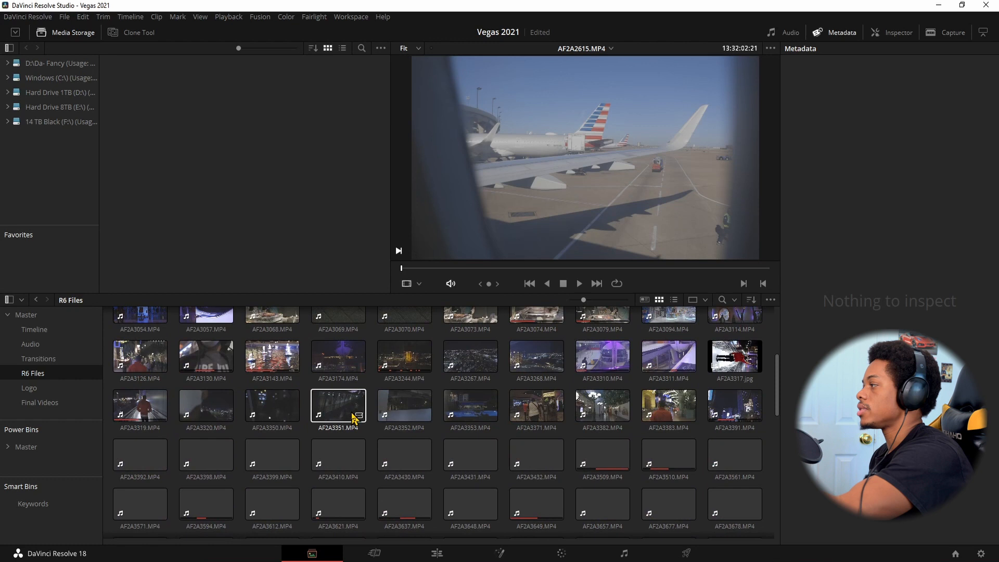
pyautogui.scroll(-3)
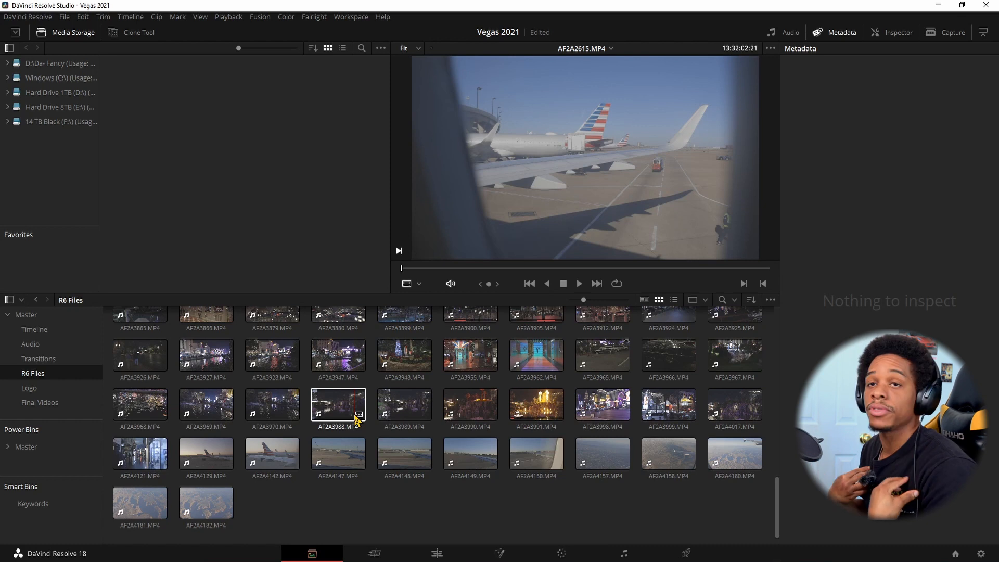
pyautogui.click(25, 314)
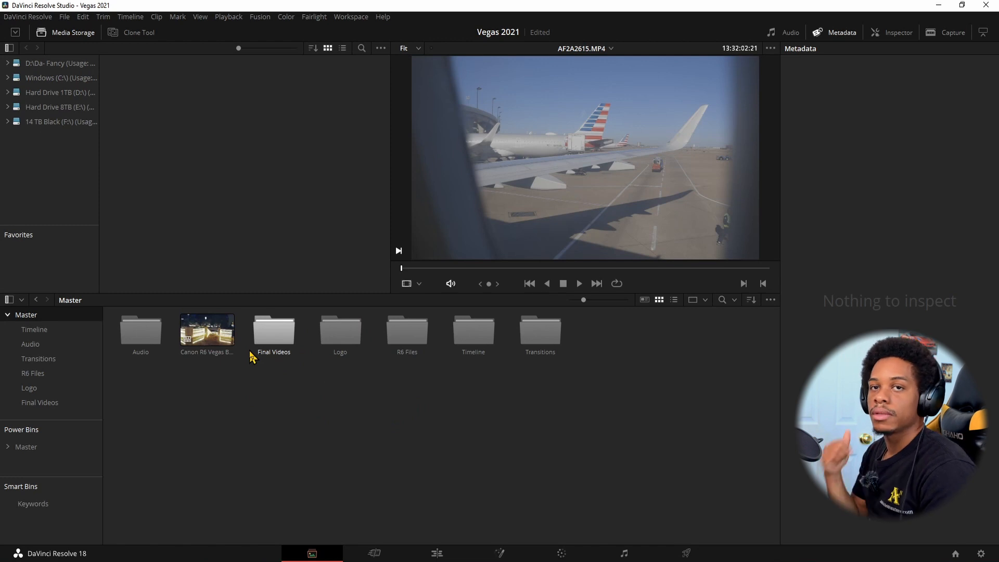
pyautogui.moveTo(475, 363)
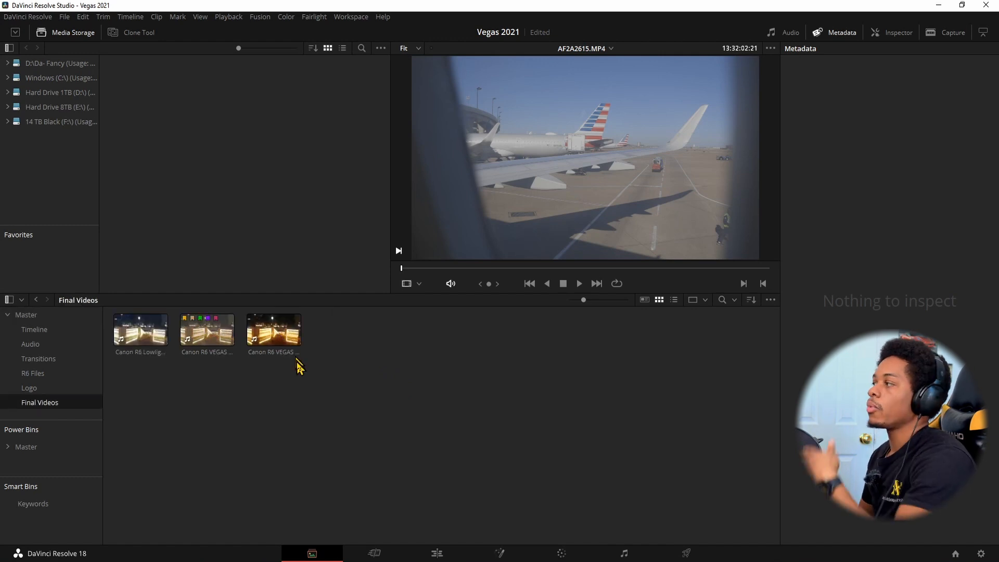
pyautogui.moveTo(33, 330)
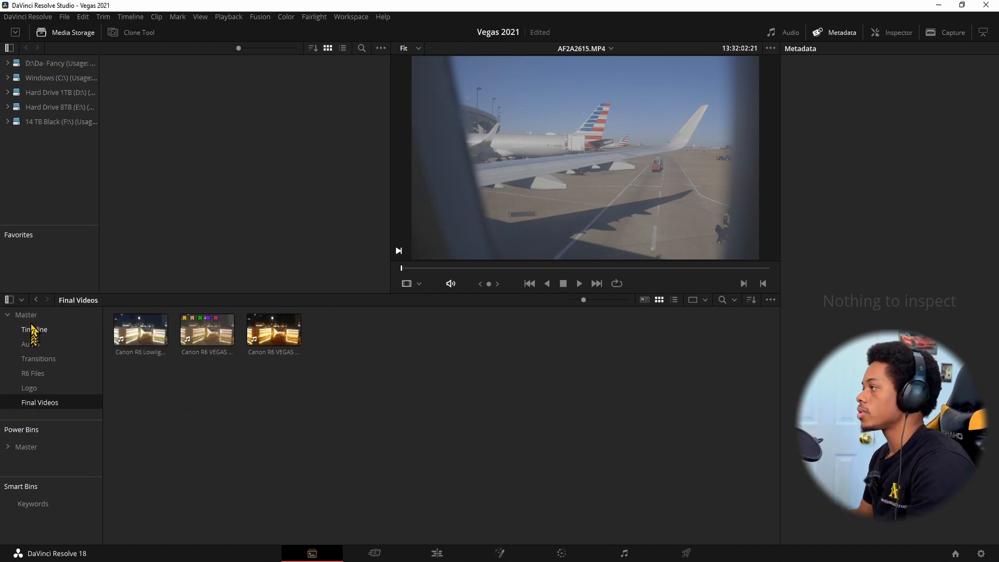
# - View the Logo bin, select its second logo clip, then view the R6 Files bin
pyautogui.click(29, 388)
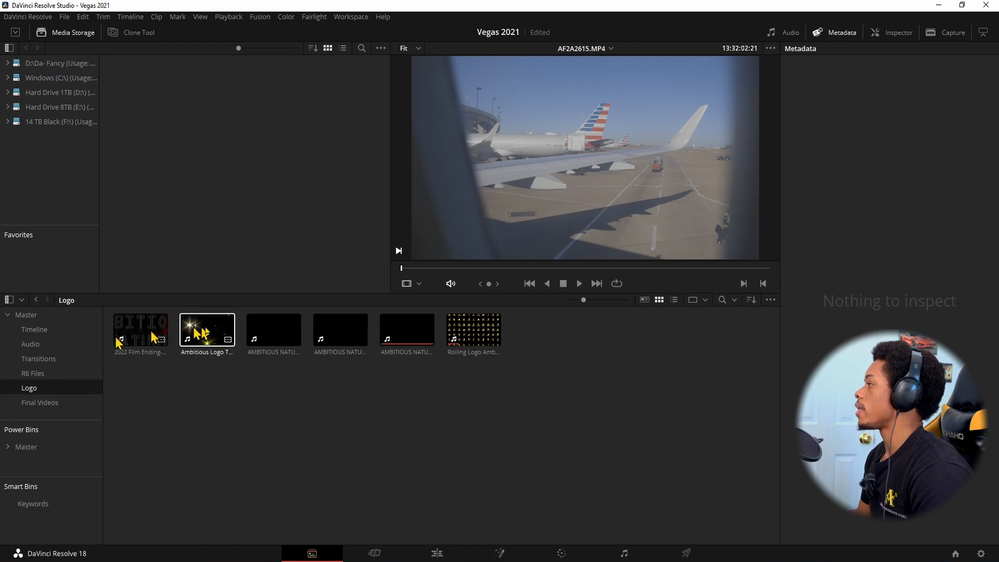
pyautogui.click(274, 330)
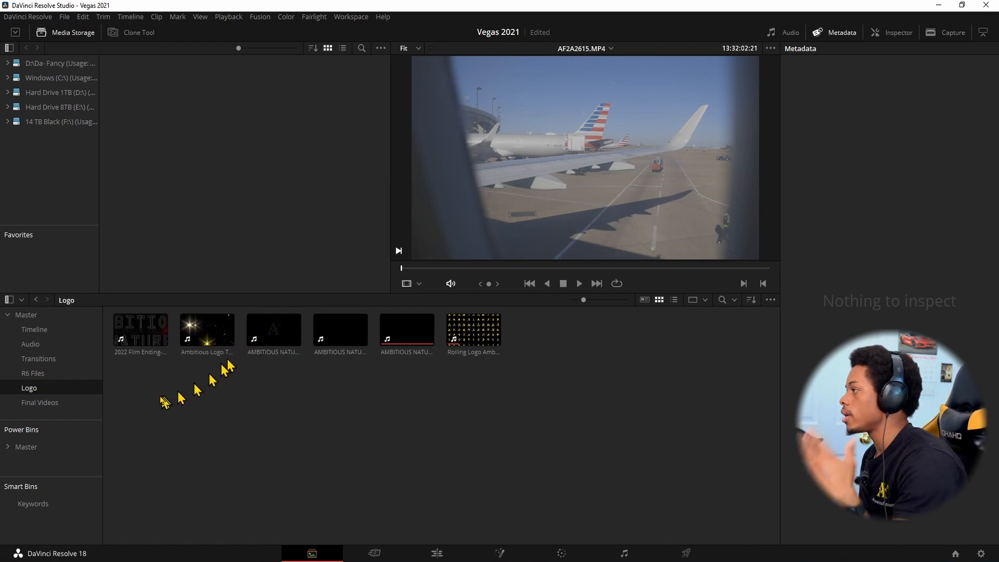
pyautogui.click(33, 374)
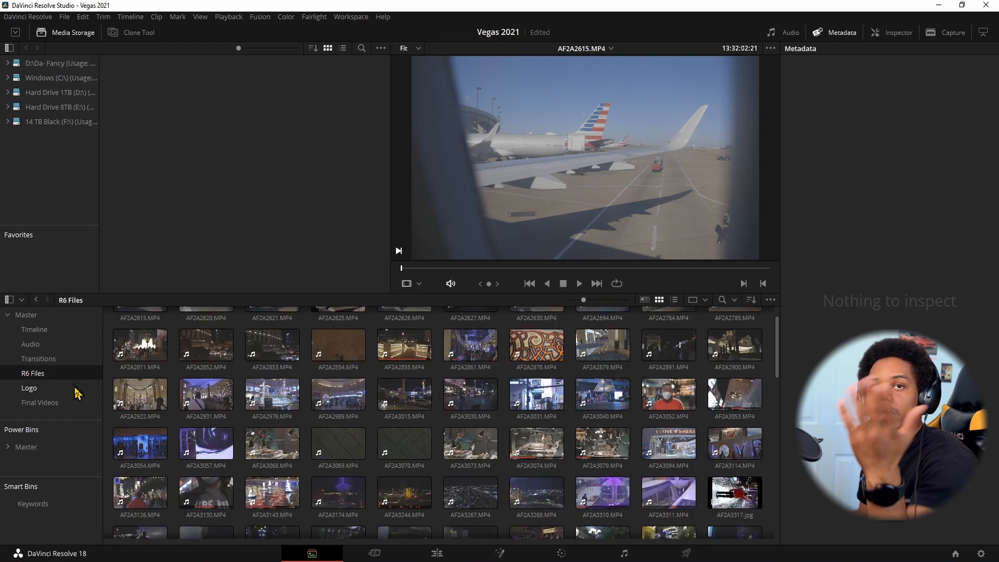
# - View the Transitions and Timeline bins and return to the Master bin
pyautogui.click(38, 359)
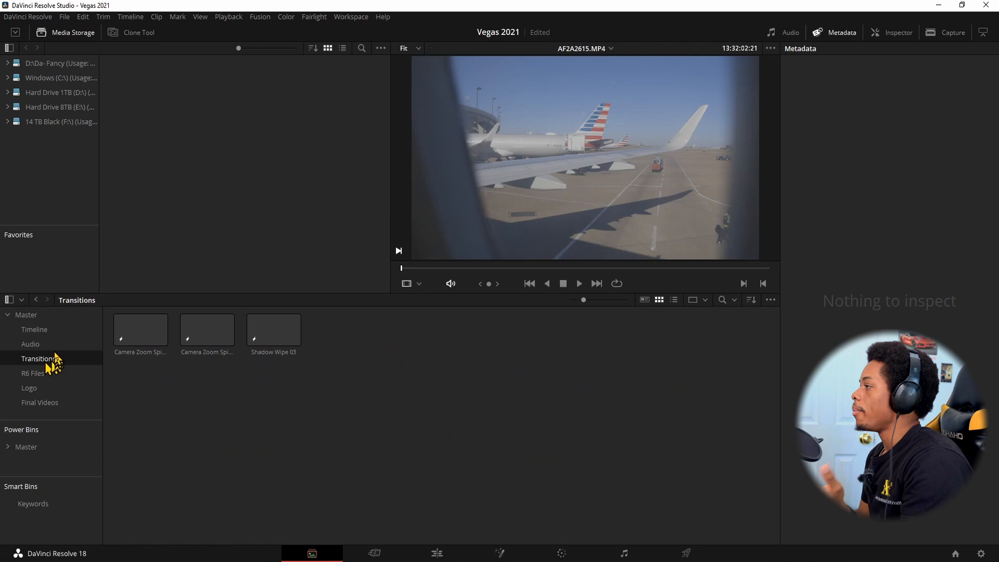
pyautogui.click(35, 330)
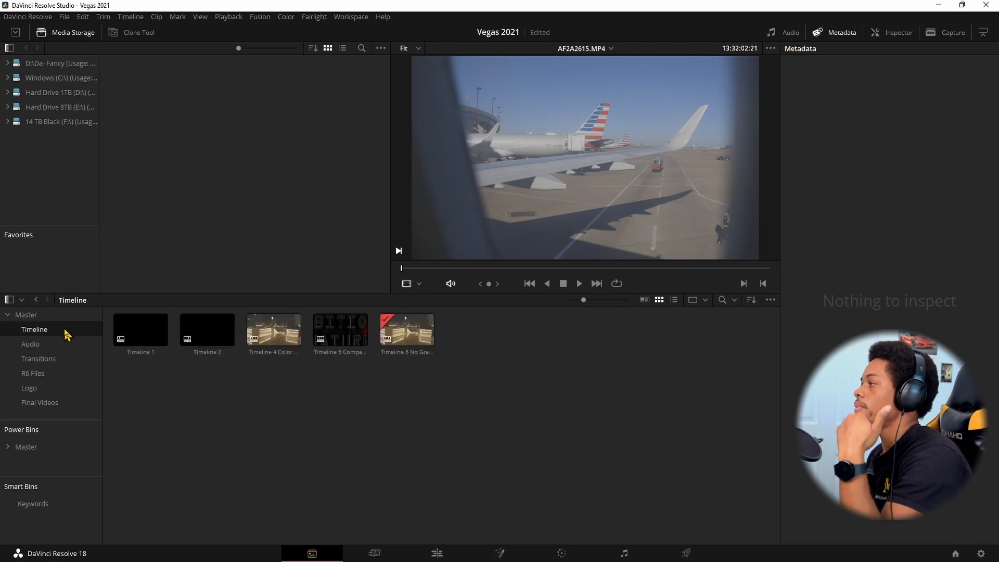
pyautogui.click(26, 315)
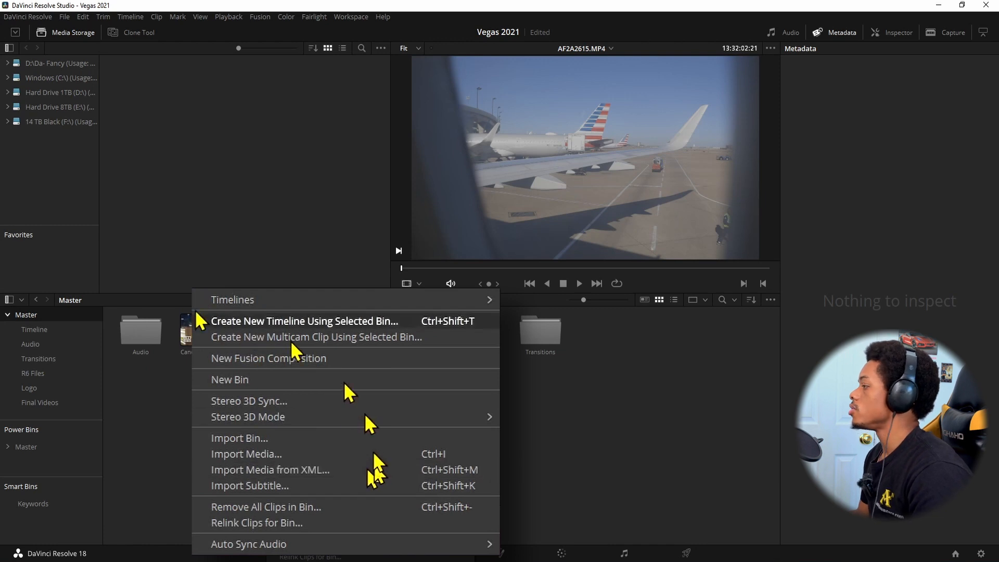
# - Create a new bin named SJDJSDJSDJSDJ in Master, look inside it, and return to Master
pyautogui.click(229, 379)
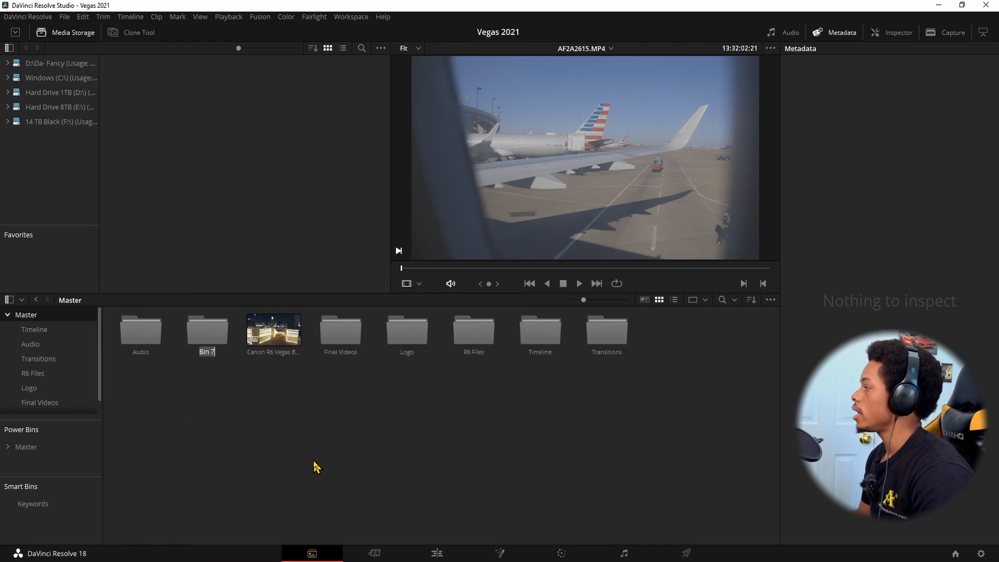
pyautogui.write('SJDJSJDJSJDJ')
pyautogui.press('Return')
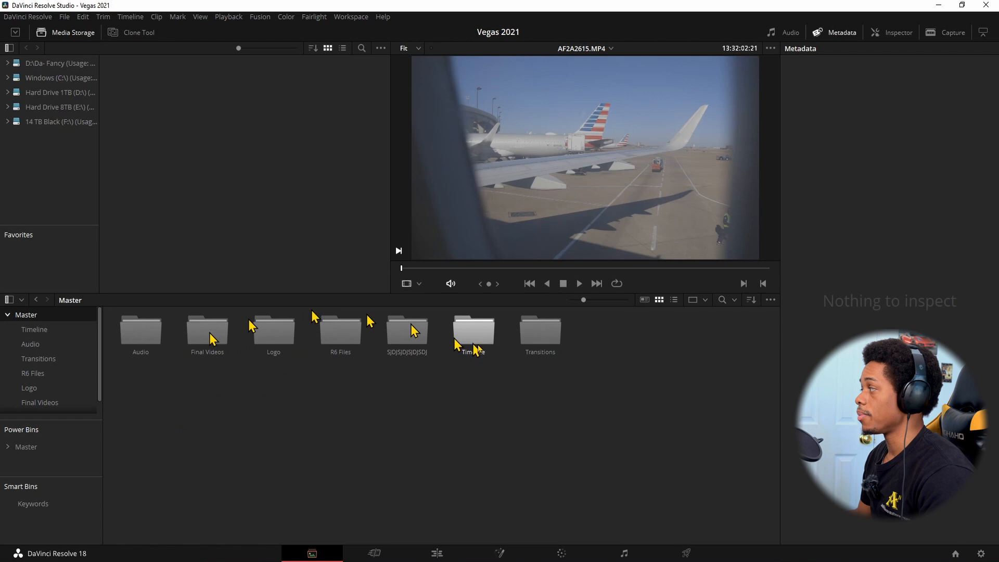
pyautogui.doubleClick(407, 330)
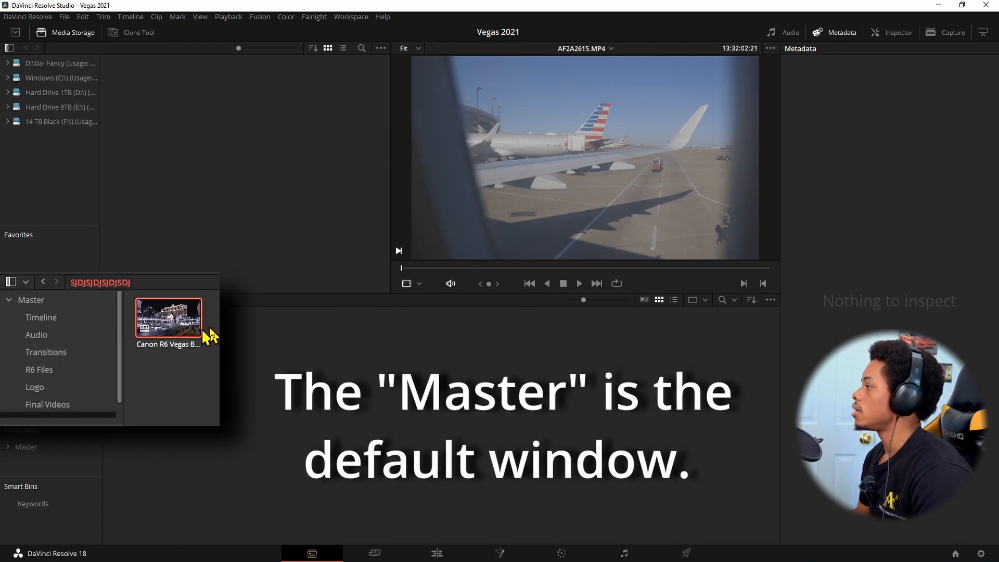
pyautogui.click(30, 300)
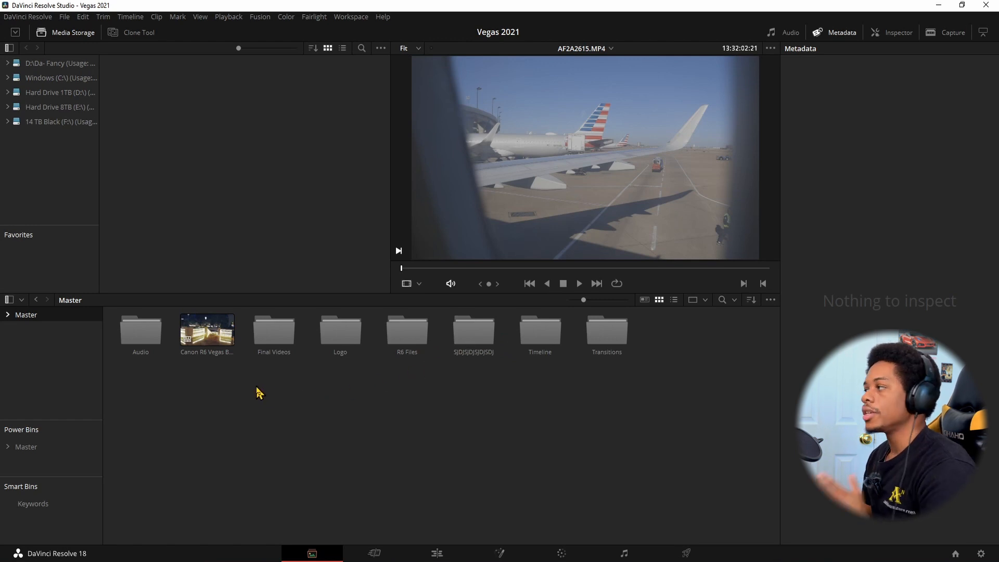
# - On the Edit page, load Timeline 1 from the timeline list
pyautogui.click(438, 553)
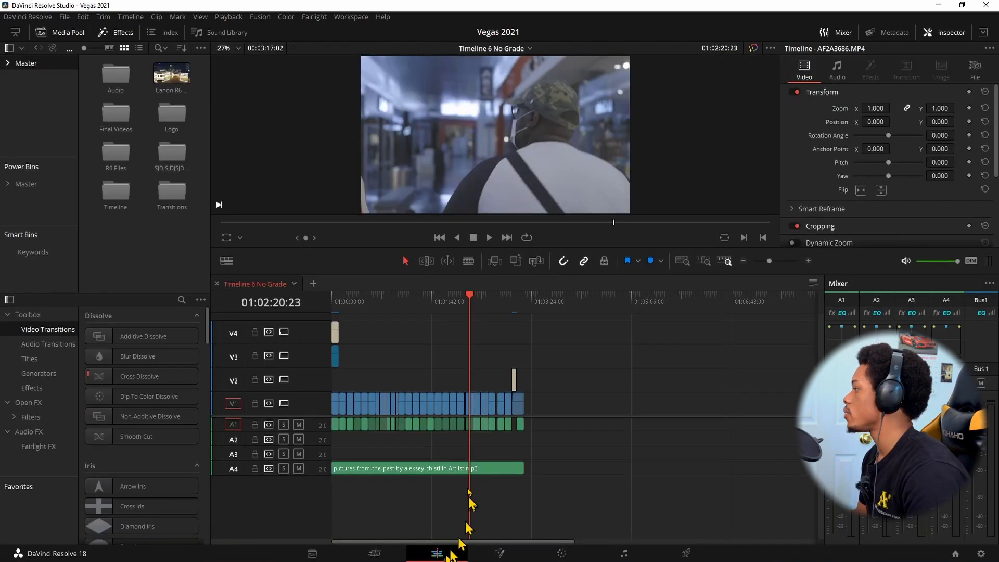
pyautogui.click(293, 283)
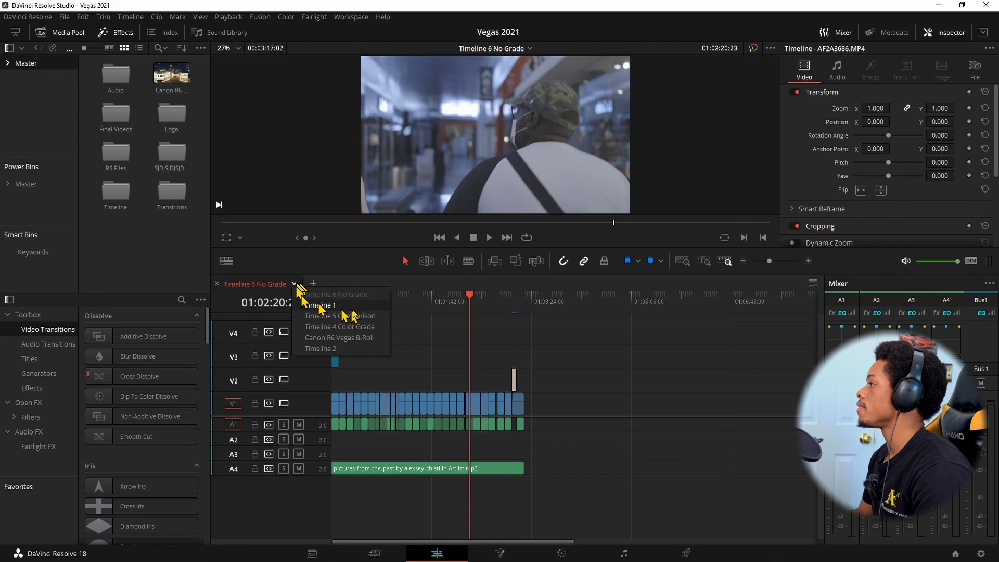
pyautogui.click(320, 305)
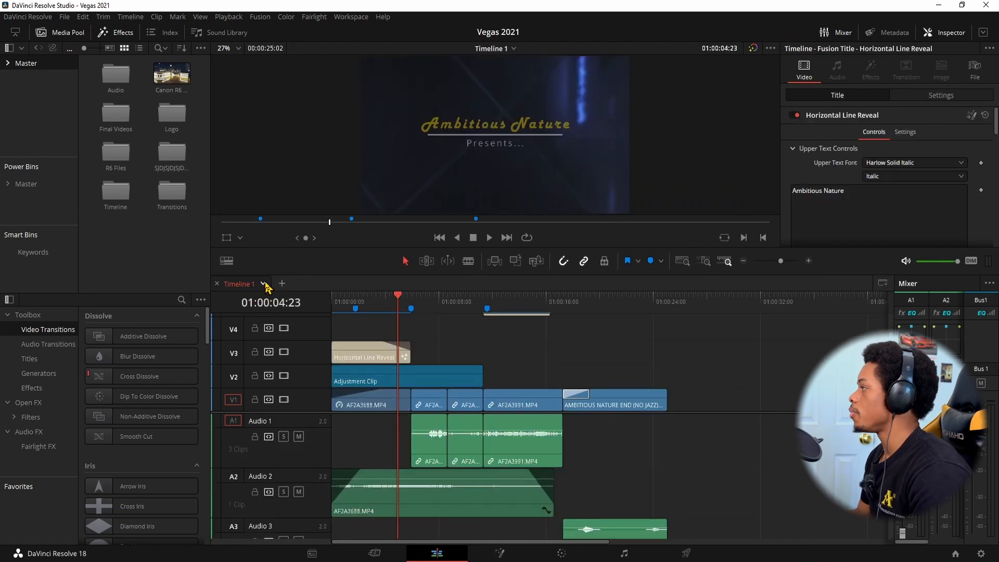
# - Load the Canon R6 Vegas B-Roll timeline, then return to the Media page
pyautogui.click(263, 283)
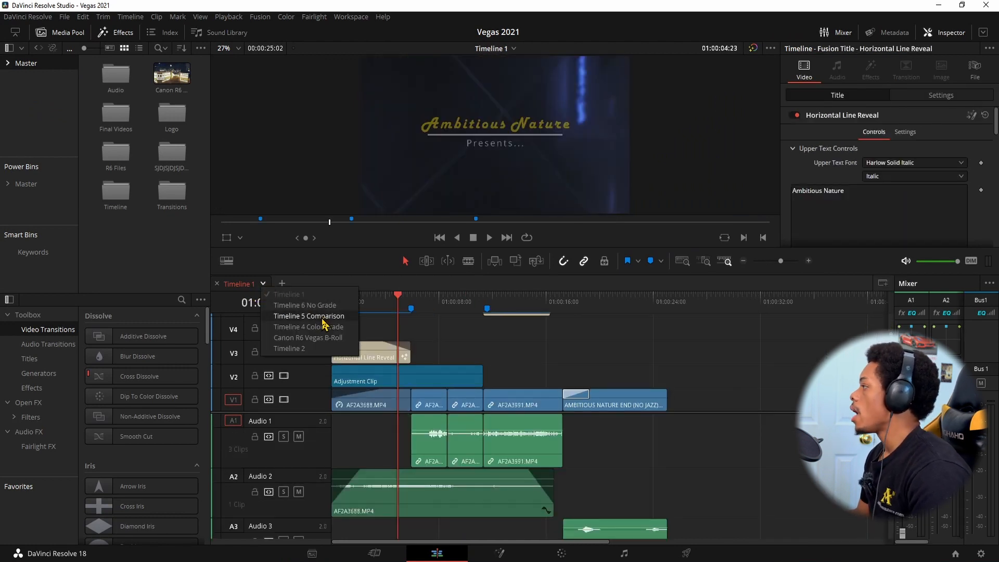
pyautogui.click(309, 317)
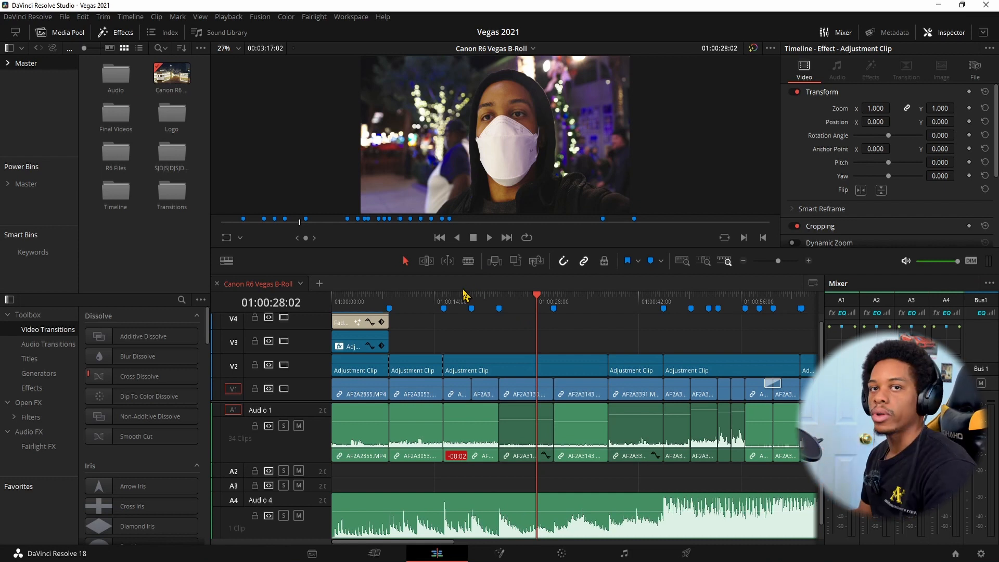
pyautogui.click(311, 553)
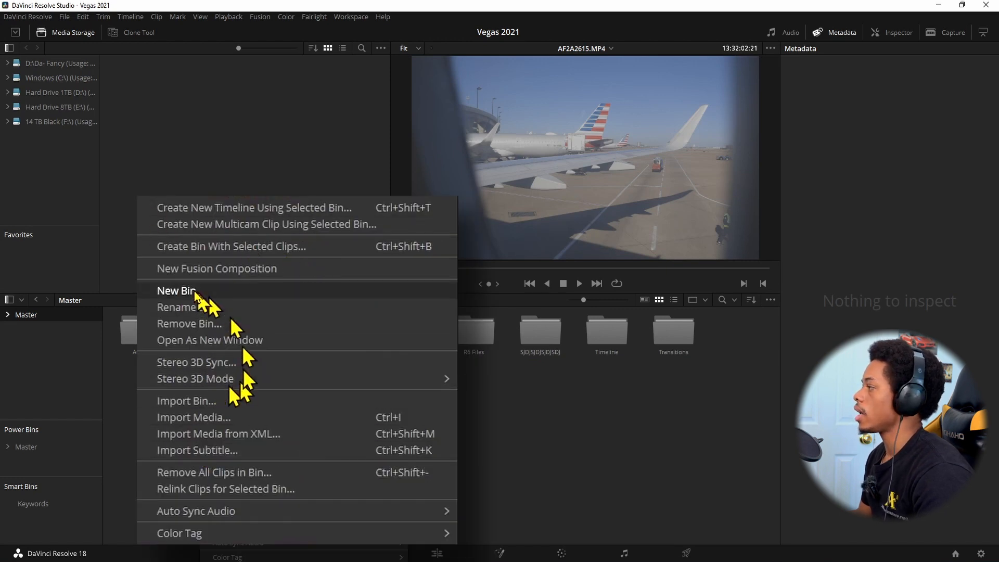
pyautogui.moveTo(229, 312)
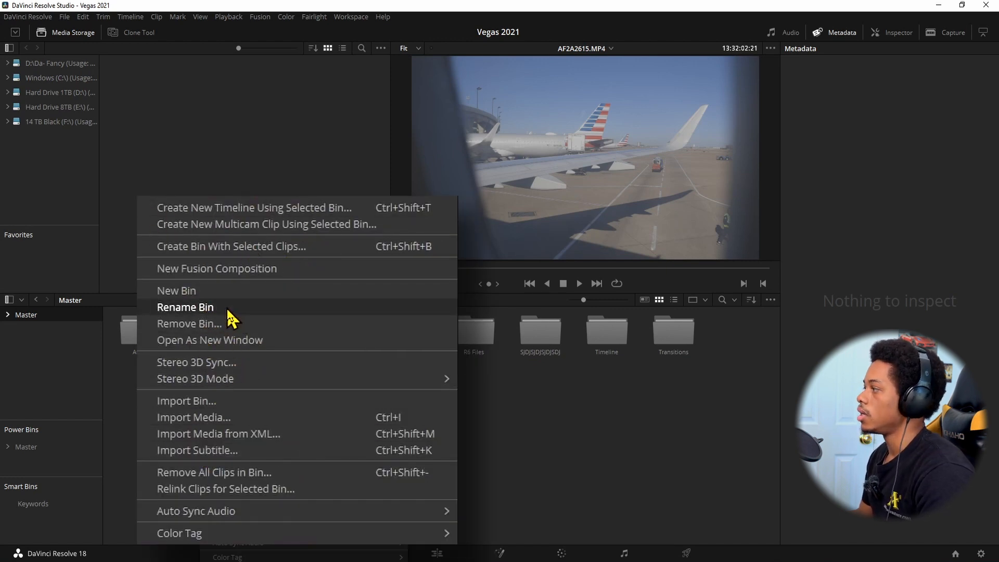